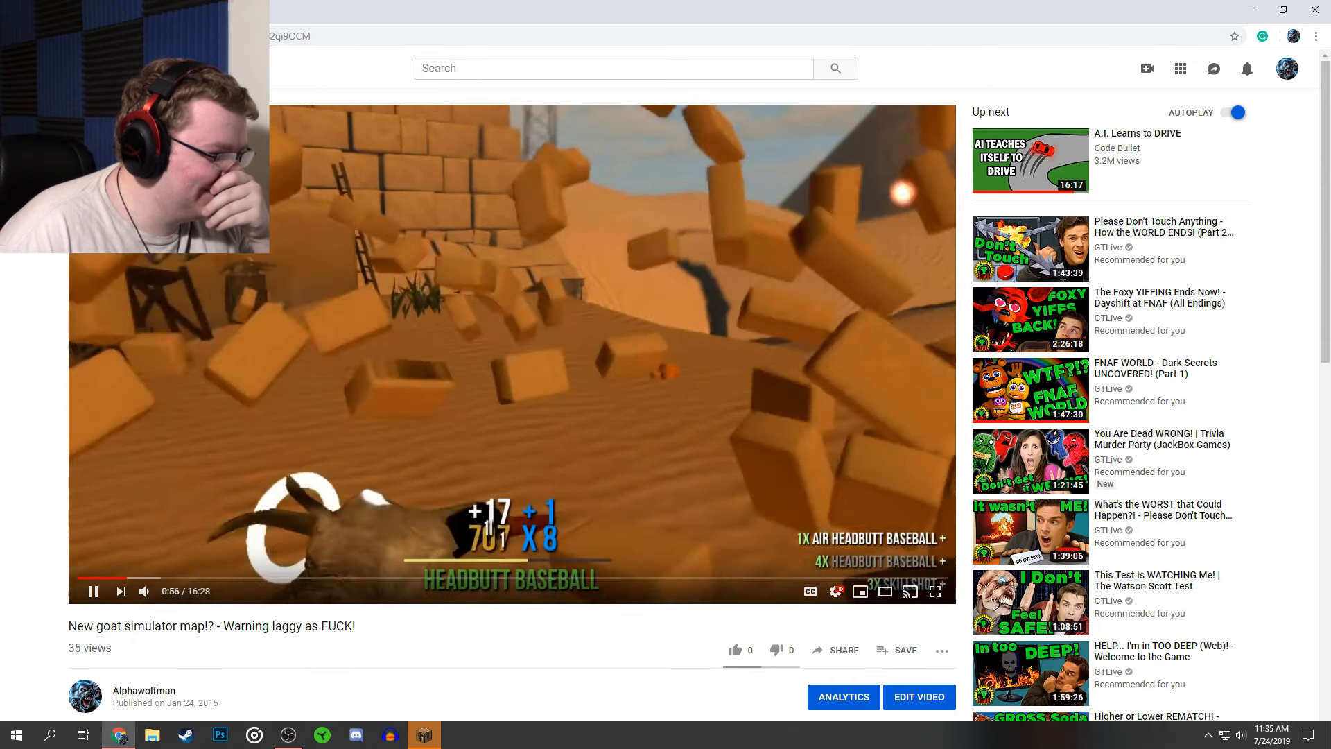
Pause the goat simulator video at 0:57 and bring up the loading Minecraft window
click(92, 590)
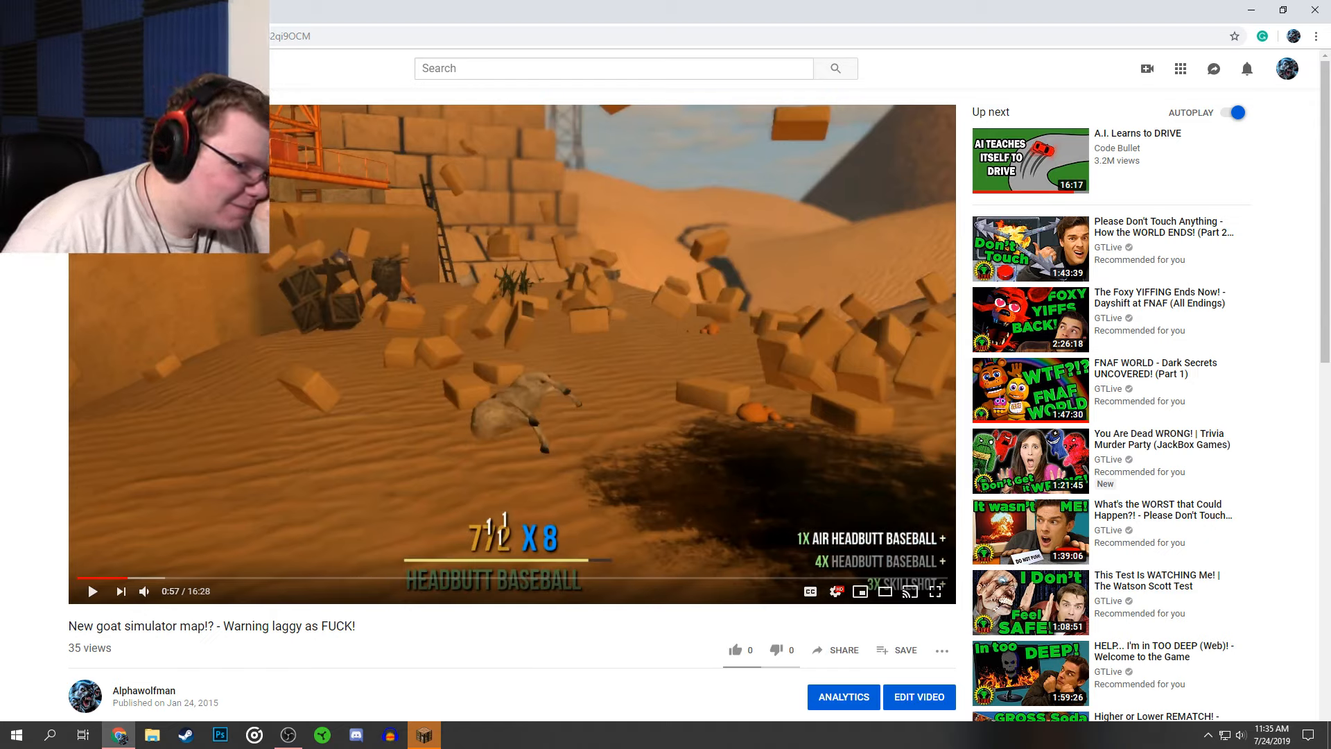
click(424, 734)
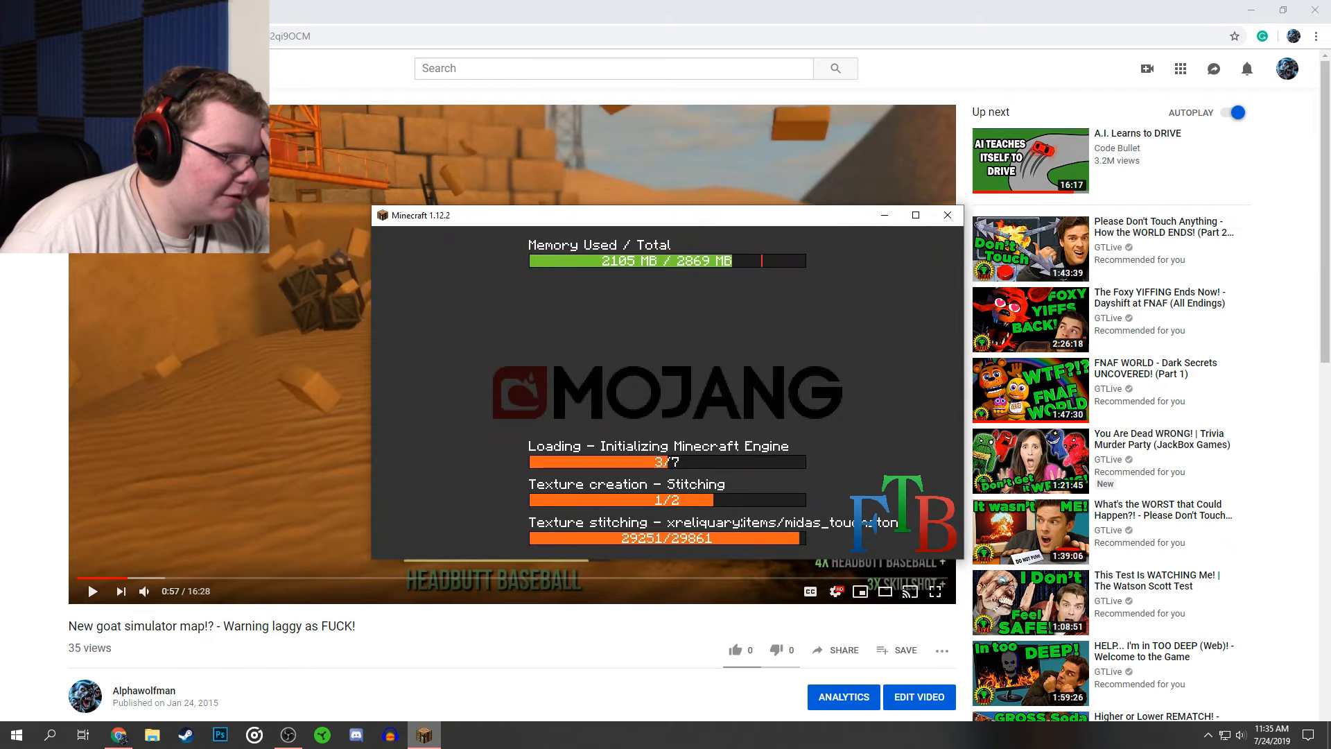
Go back to the Minecraft search results and scroll down to older videos
click(946, 215)
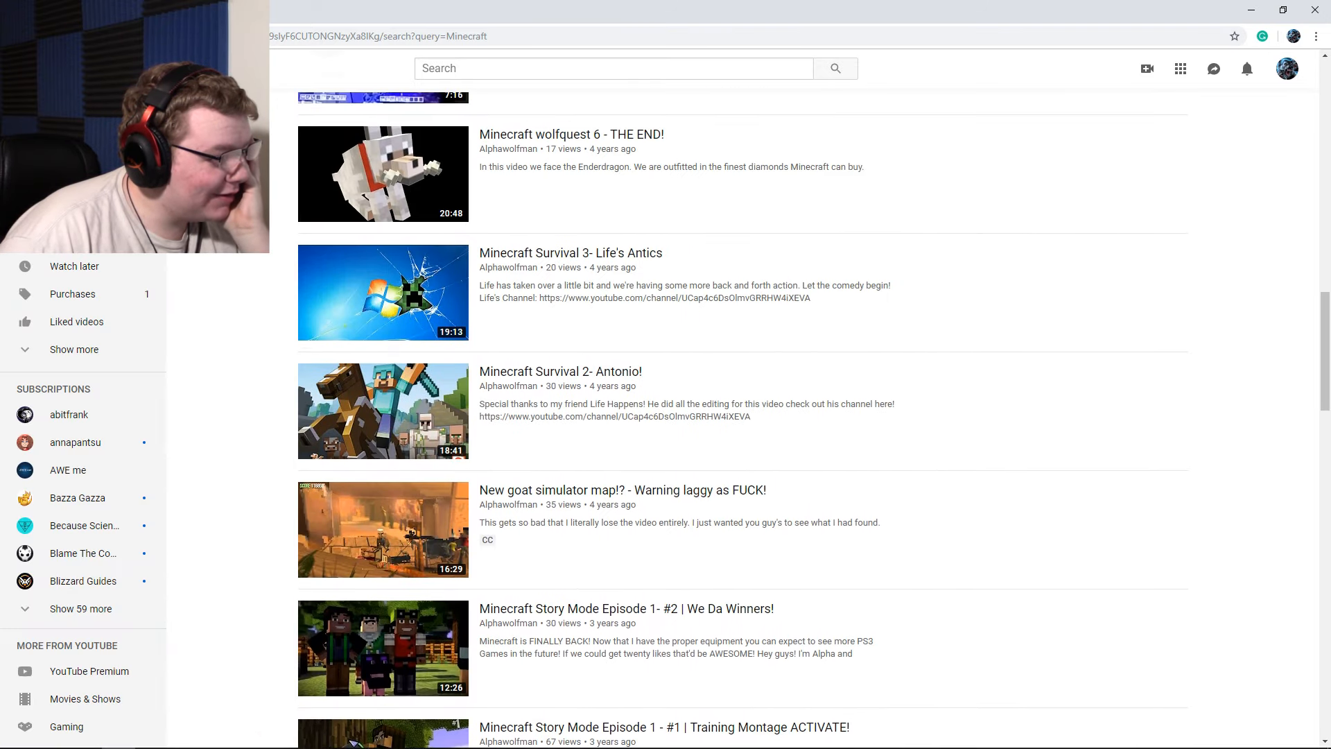
scroll(up, 3)
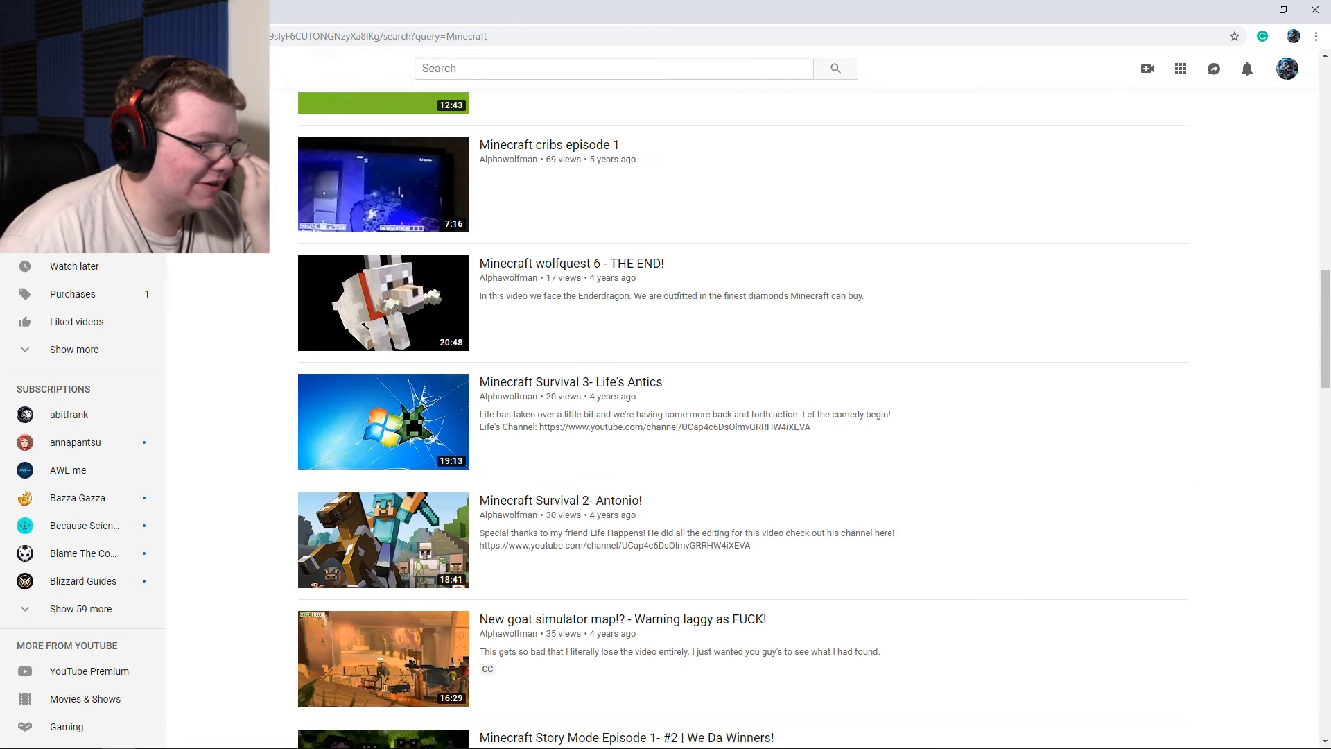
scroll(down, 3)
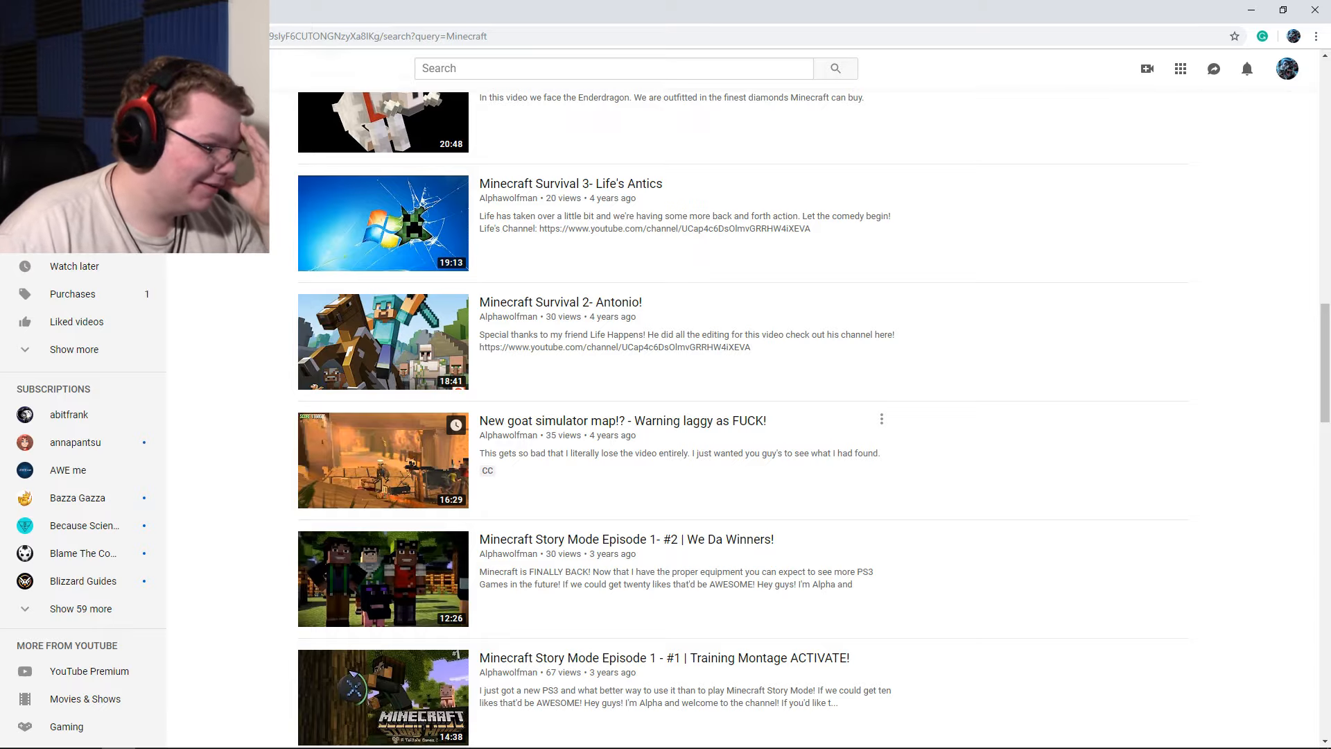
scroll(down, 3)
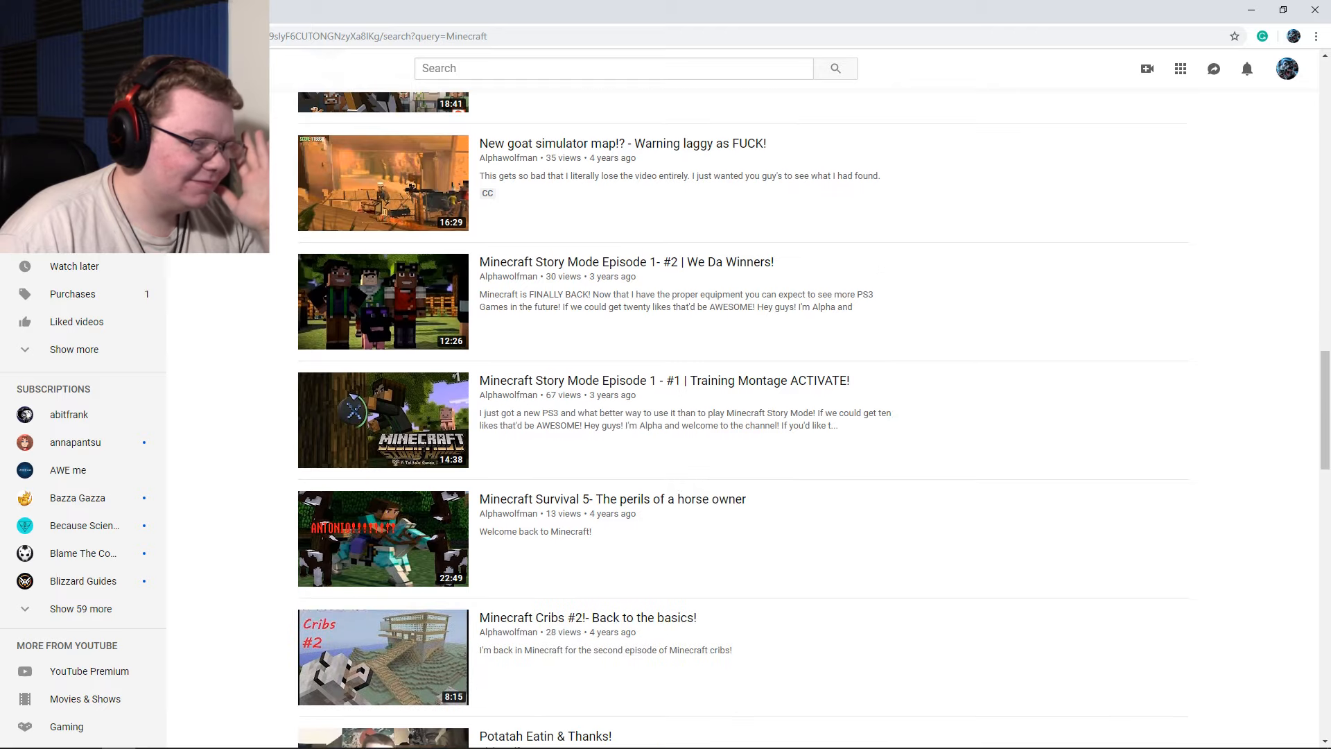
scroll(down, 3)
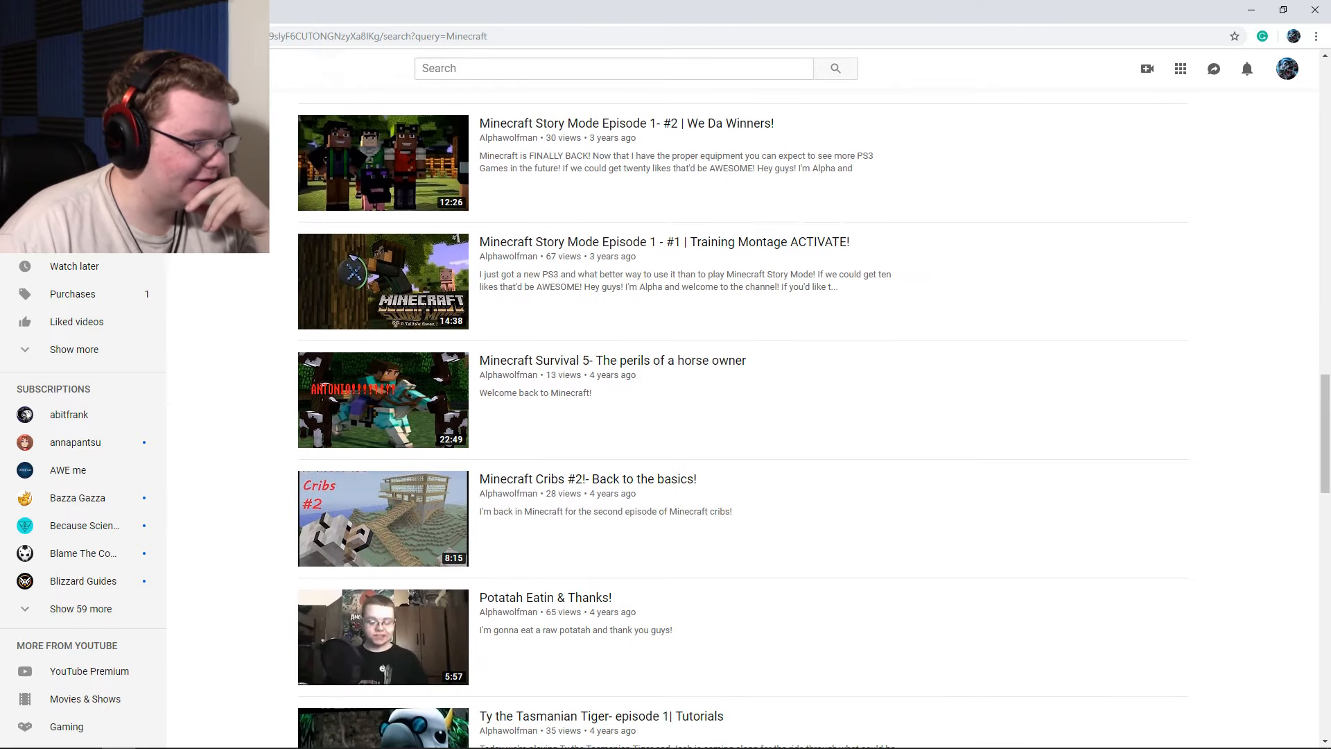
scroll(down, 3)
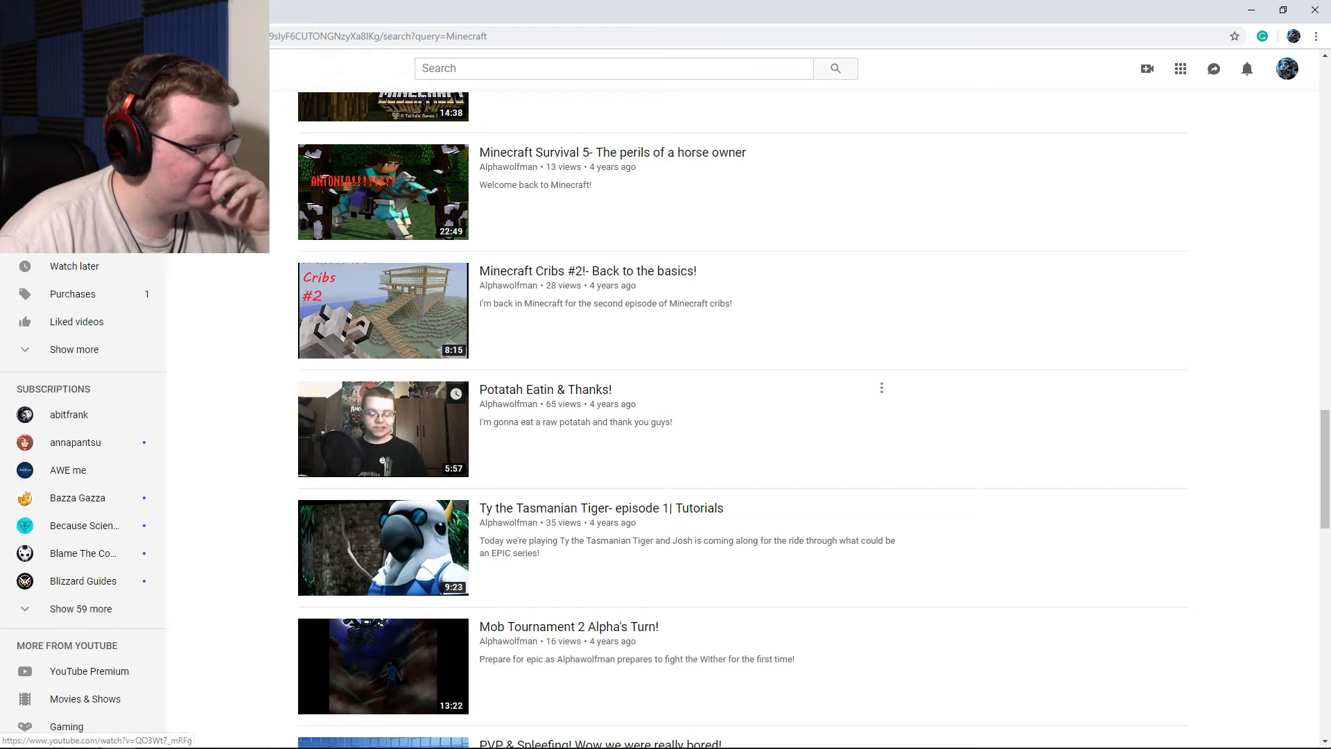
Play Potatah Eatin & Thanks!, then scroll further down the results past PVP & Spleefing!
click(382, 428)
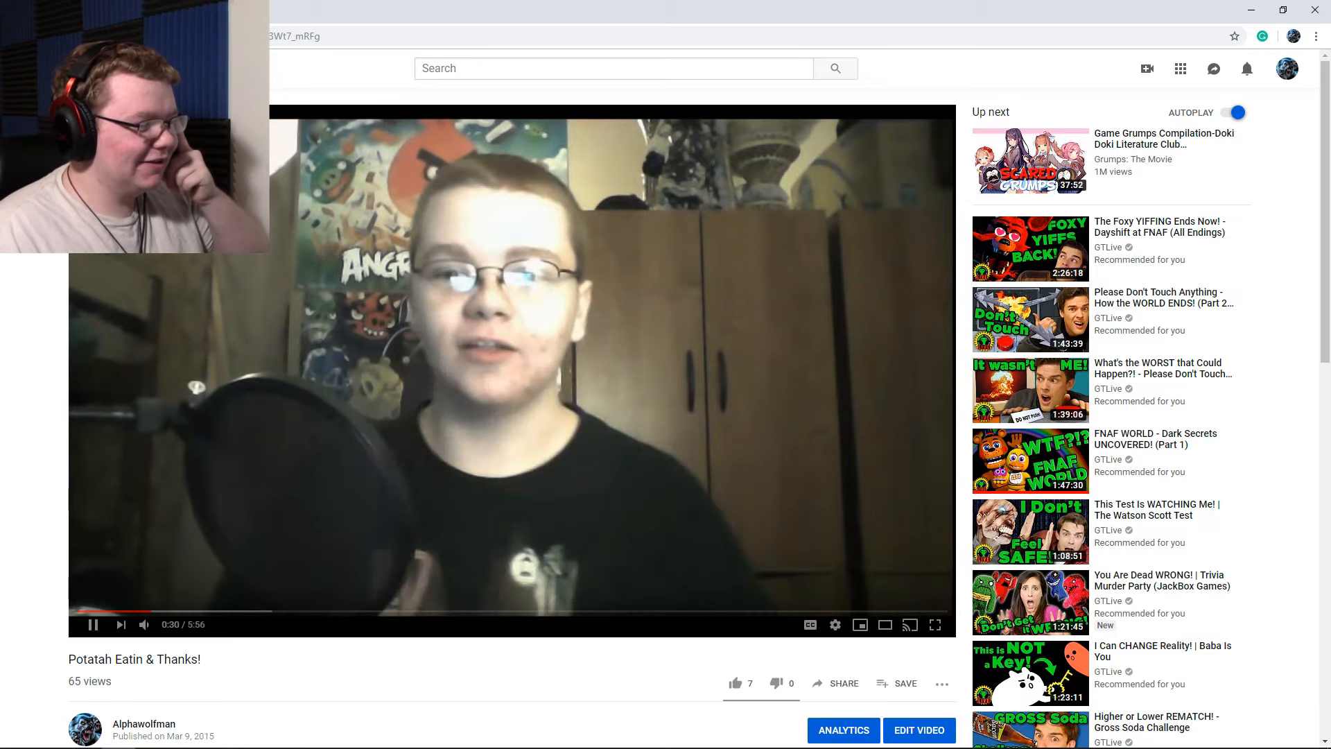
click(835, 625)
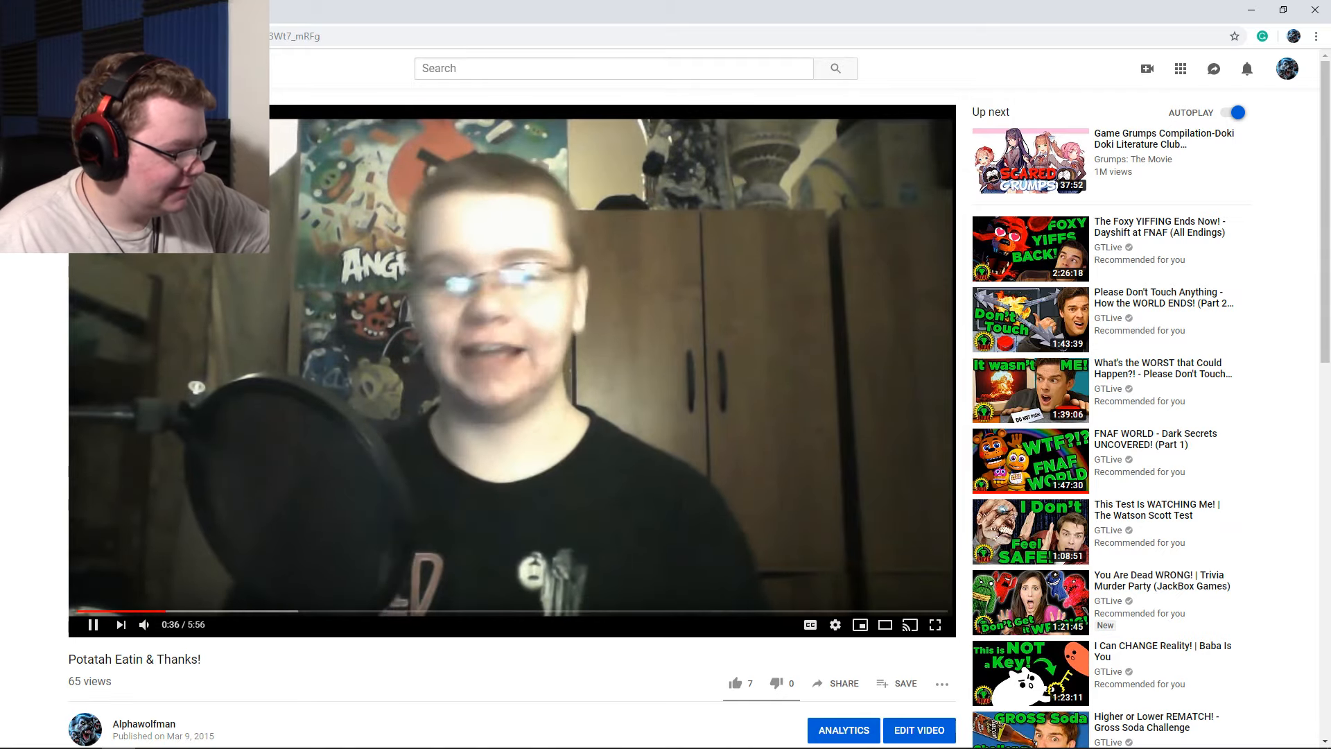
scroll(down, 3)
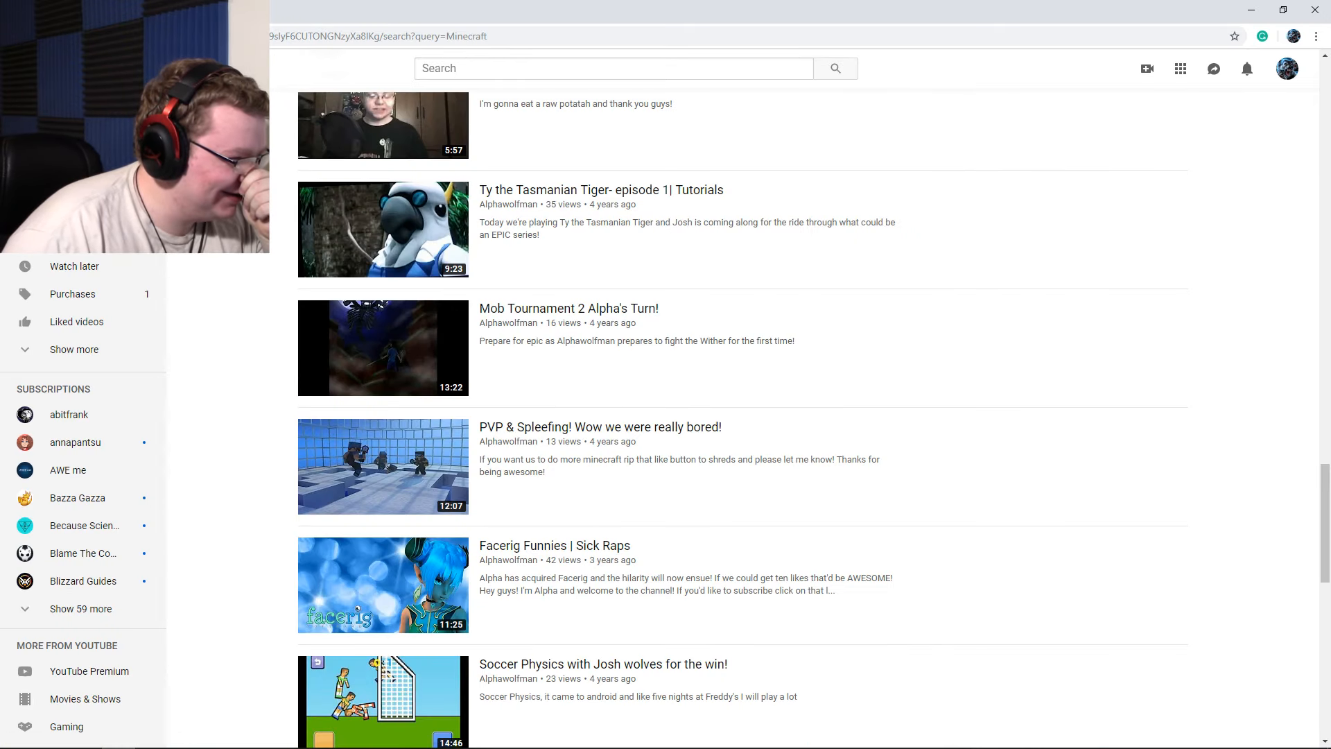
Scroll through the Minecraft results and open Minecraft cribs episode 1
scroll(up, 3)
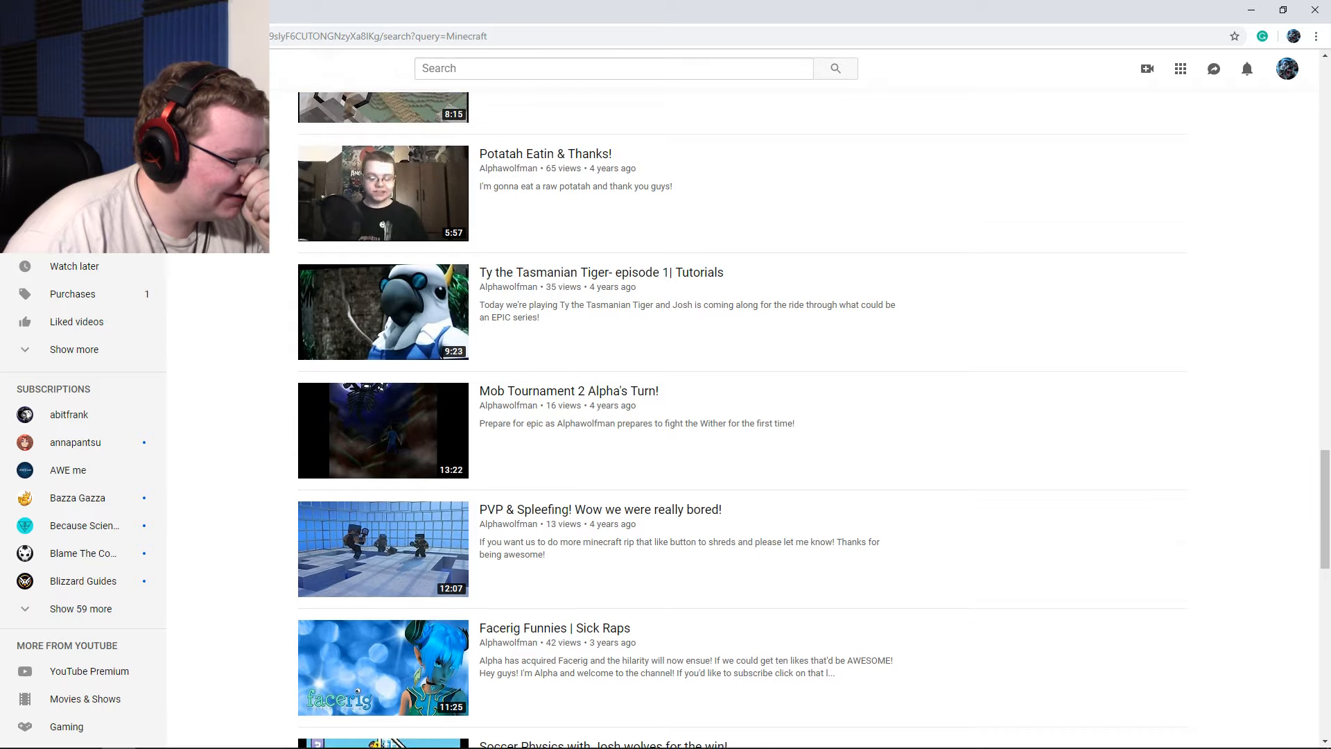
scroll(down, 3)
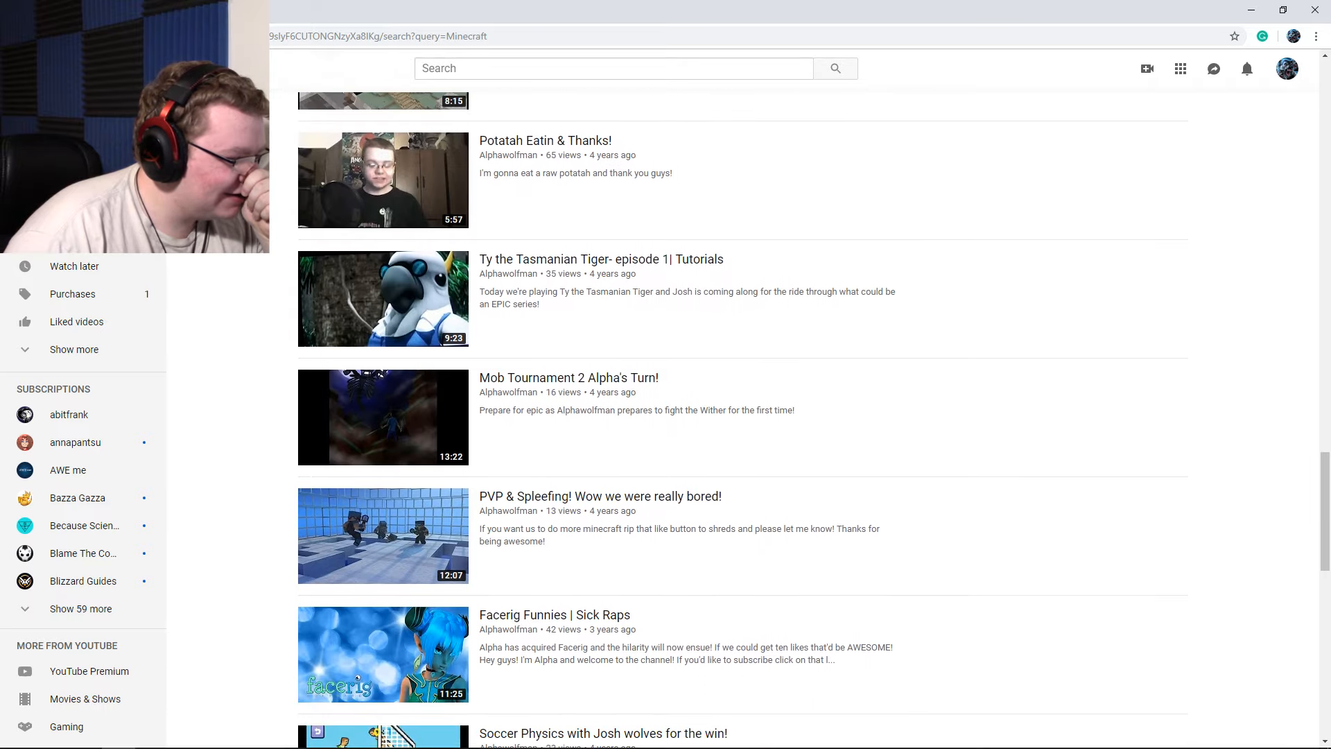
scroll(down, 3)
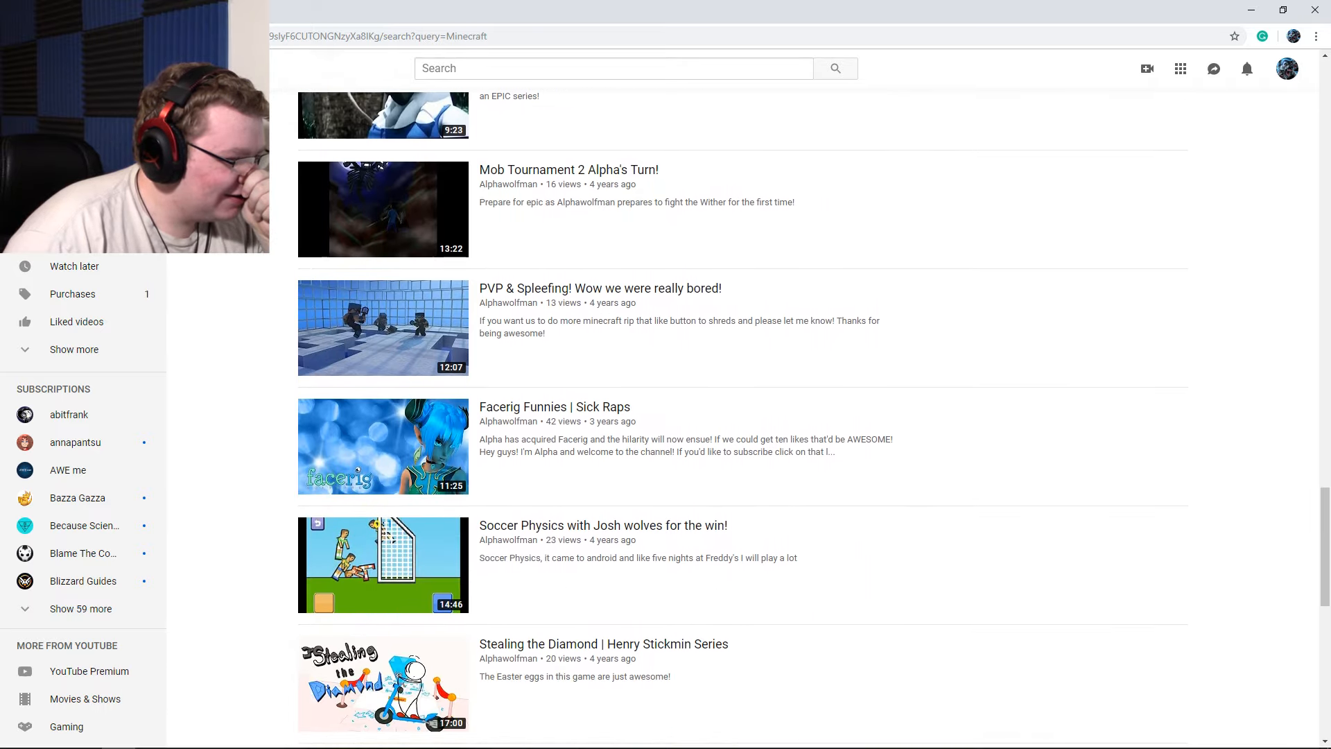
scroll(down, 3)
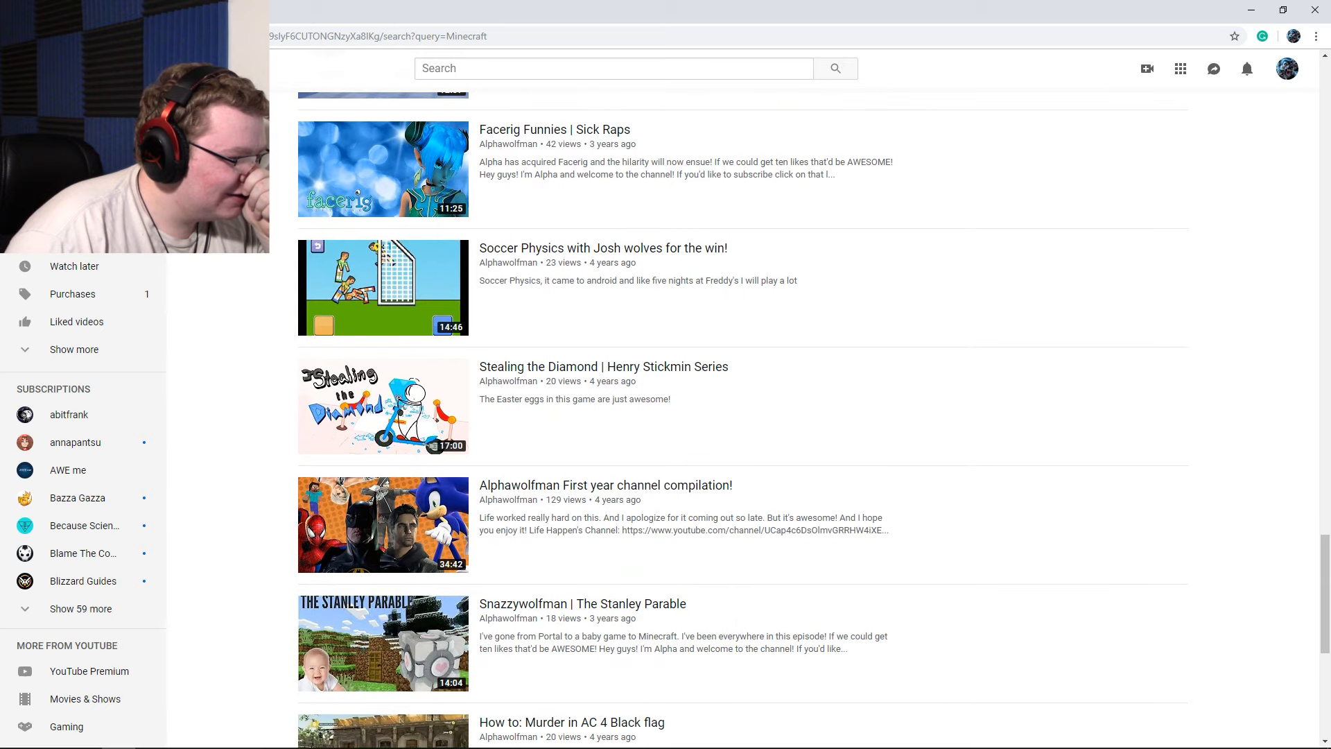
scroll(down, 3)
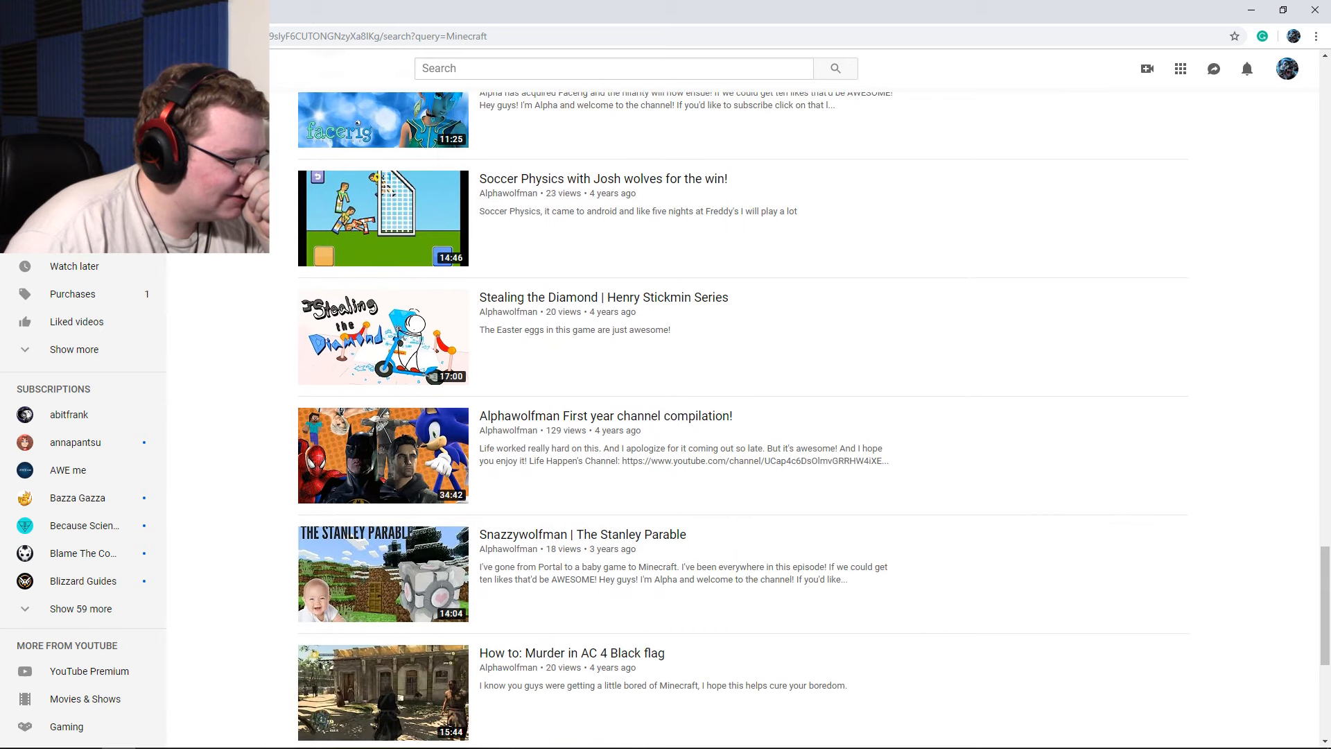
scroll(down, 3)
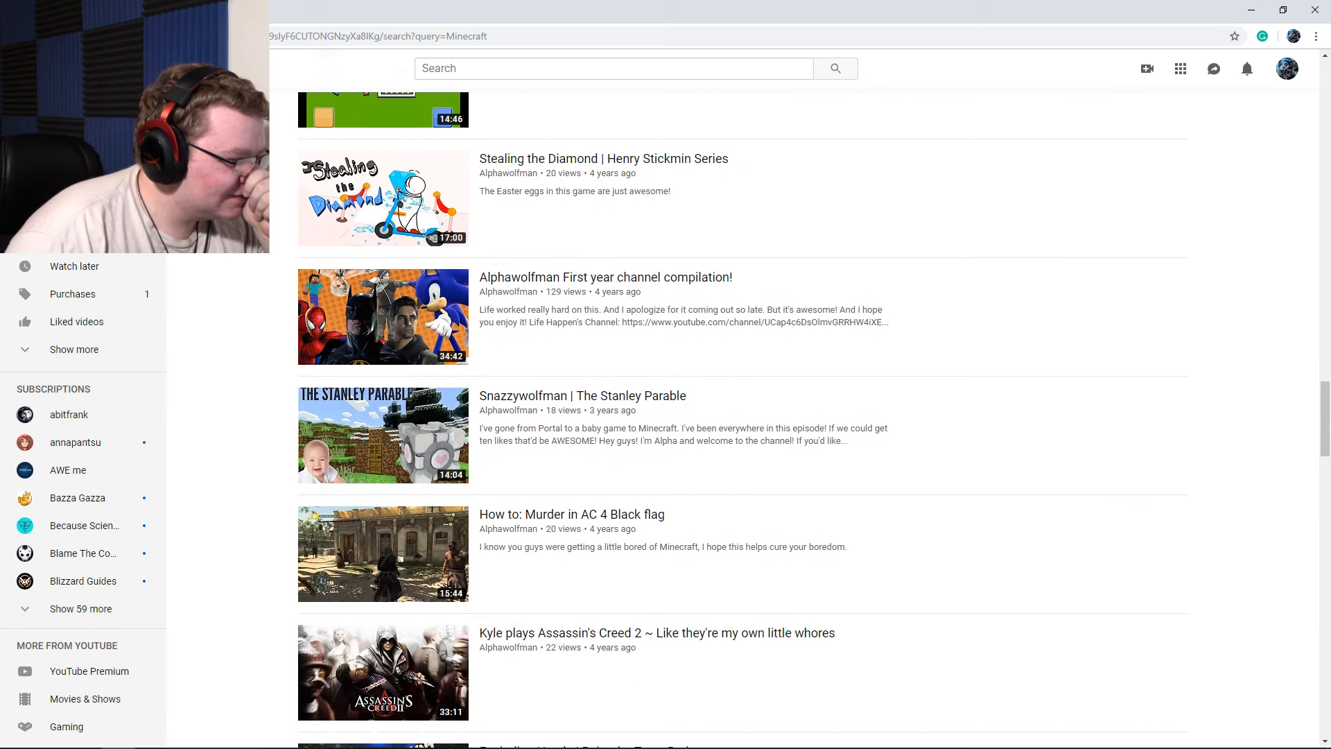
scroll(up, 3)
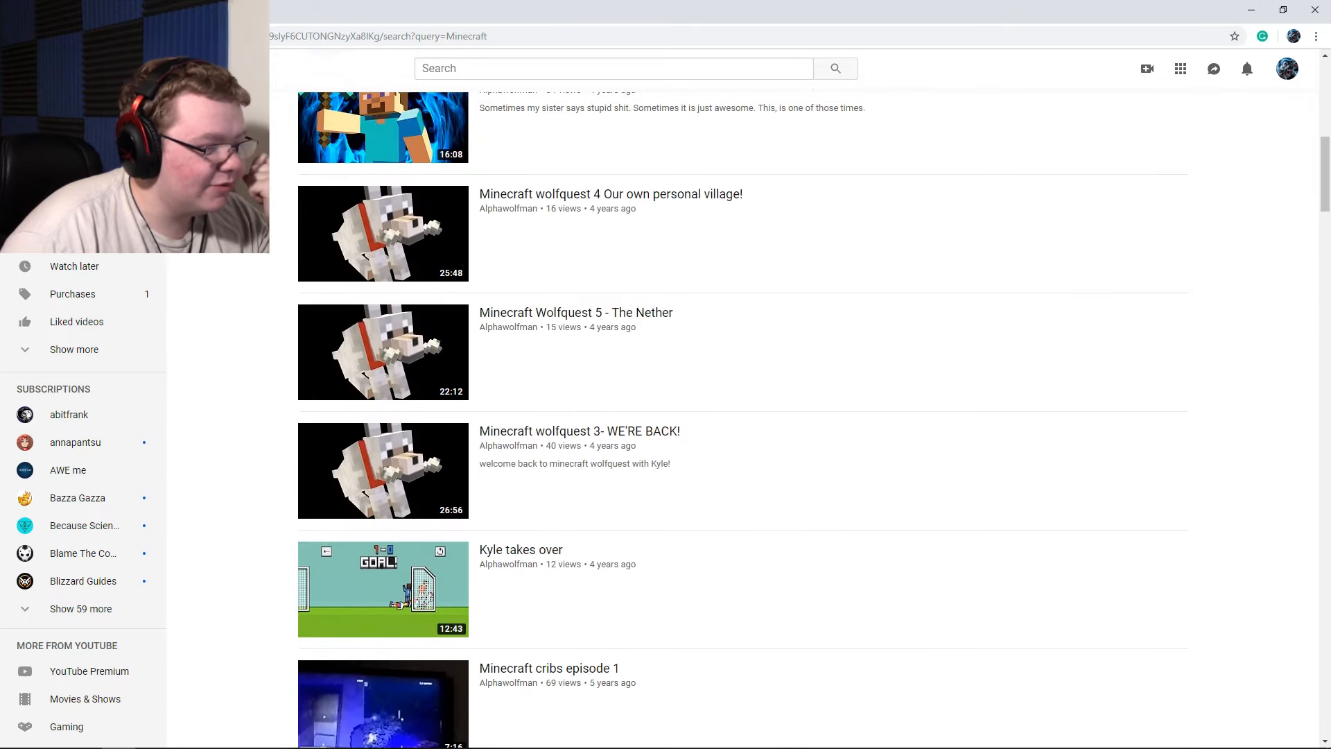
scroll(down, 3)
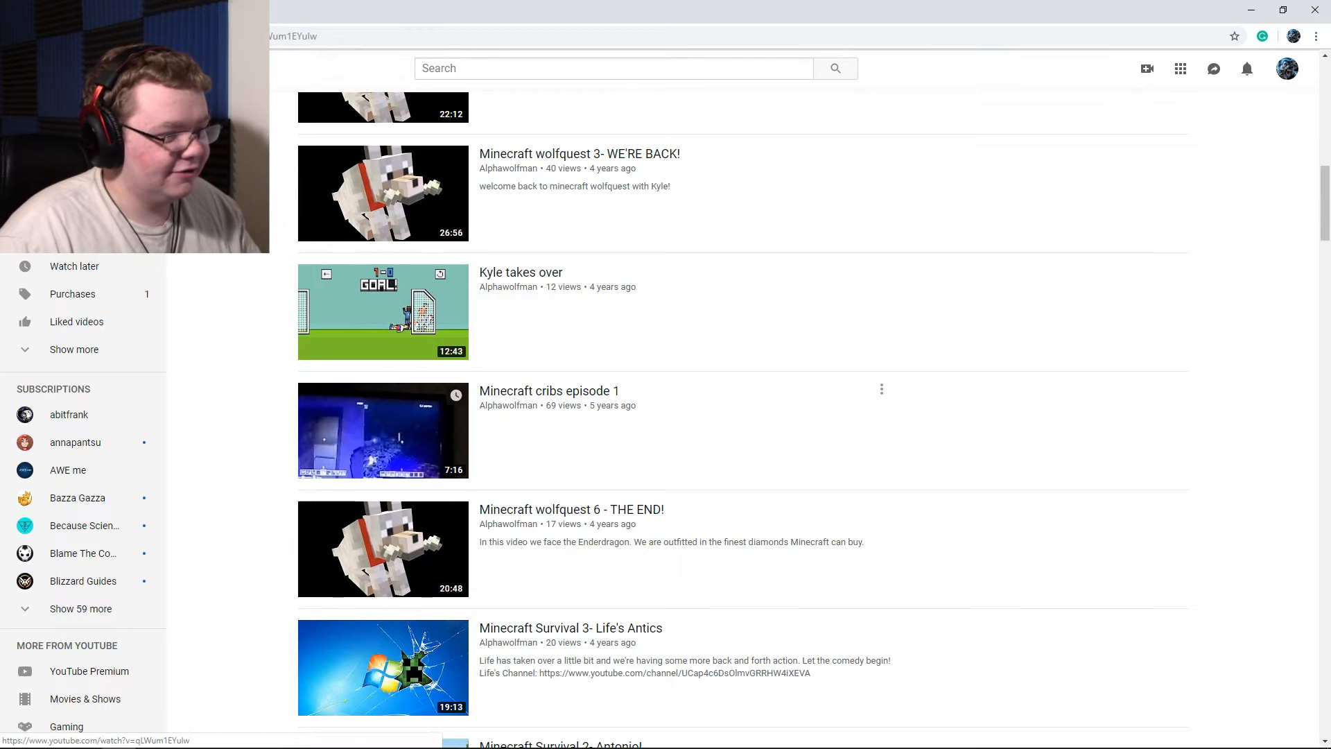
click(383, 430)
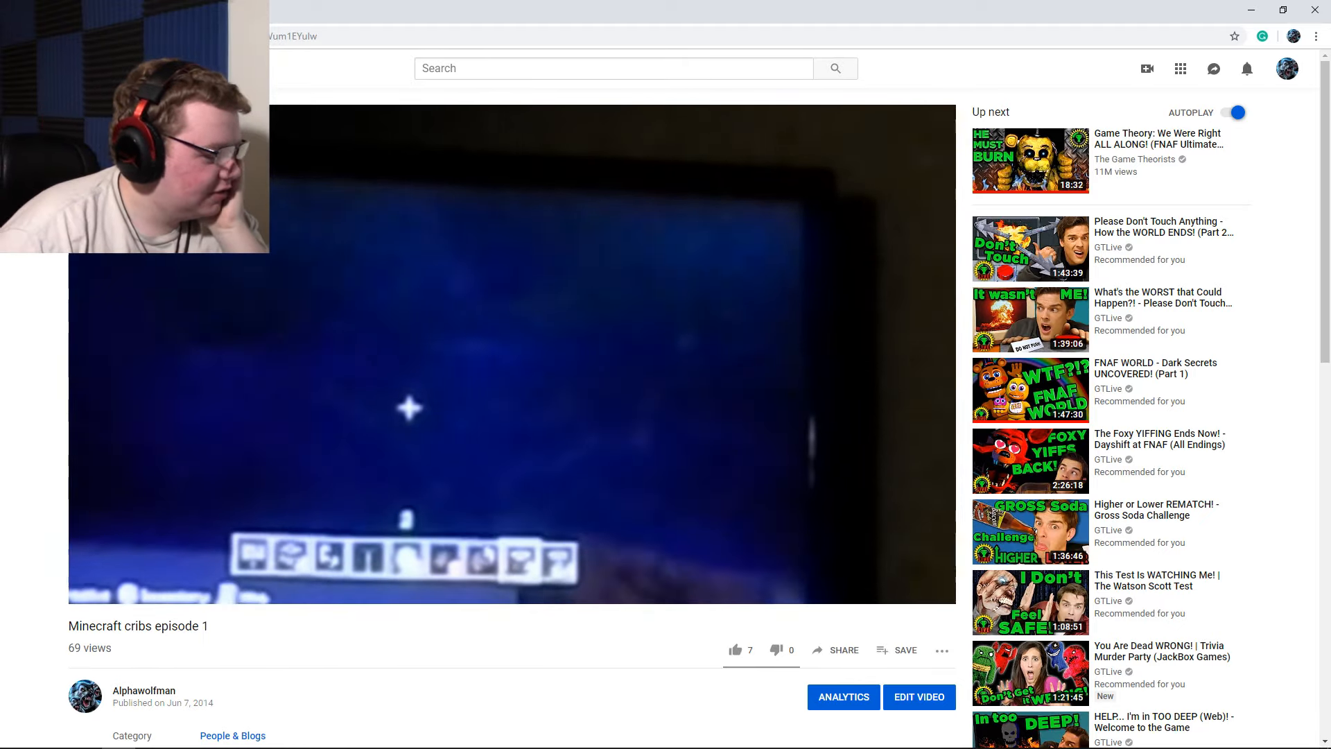
Watch Minecraft cribs episode 1 to about 1:05, then scroll the Minecraft results
scroll(down, 3)
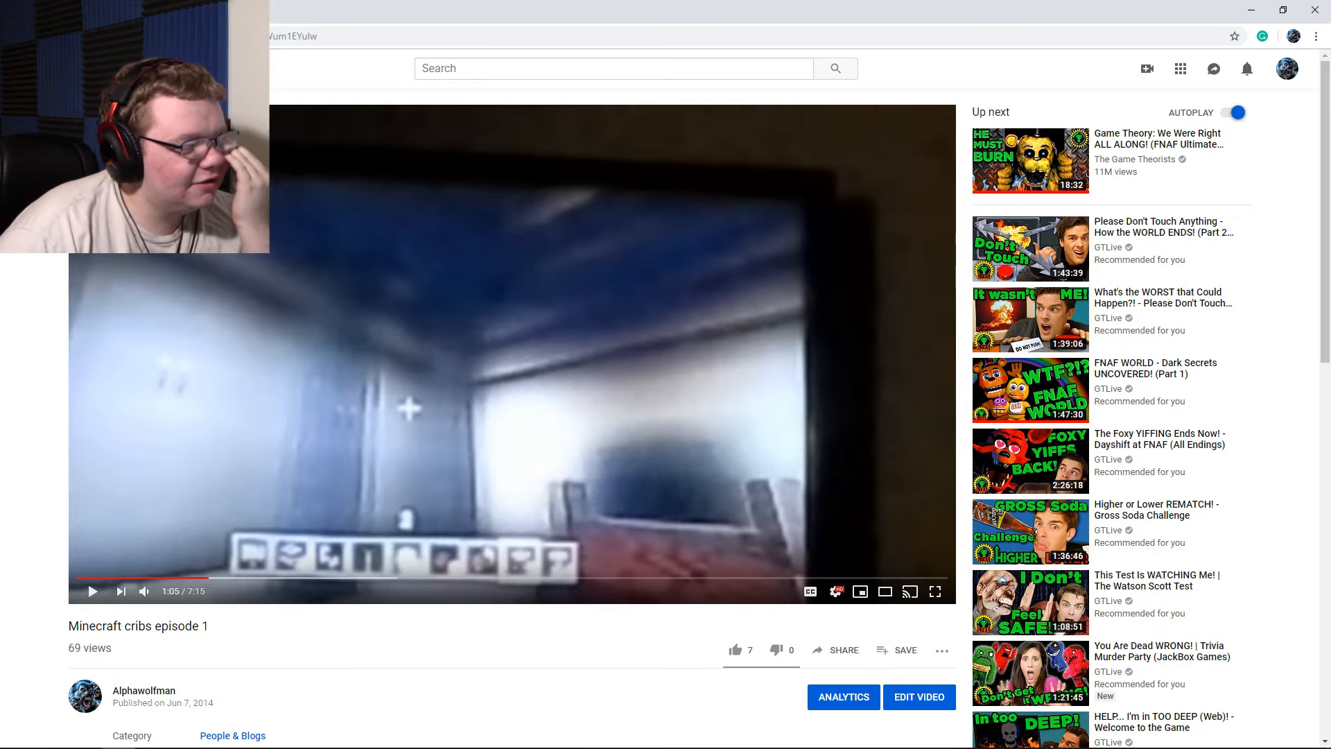
scroll(down, 3)
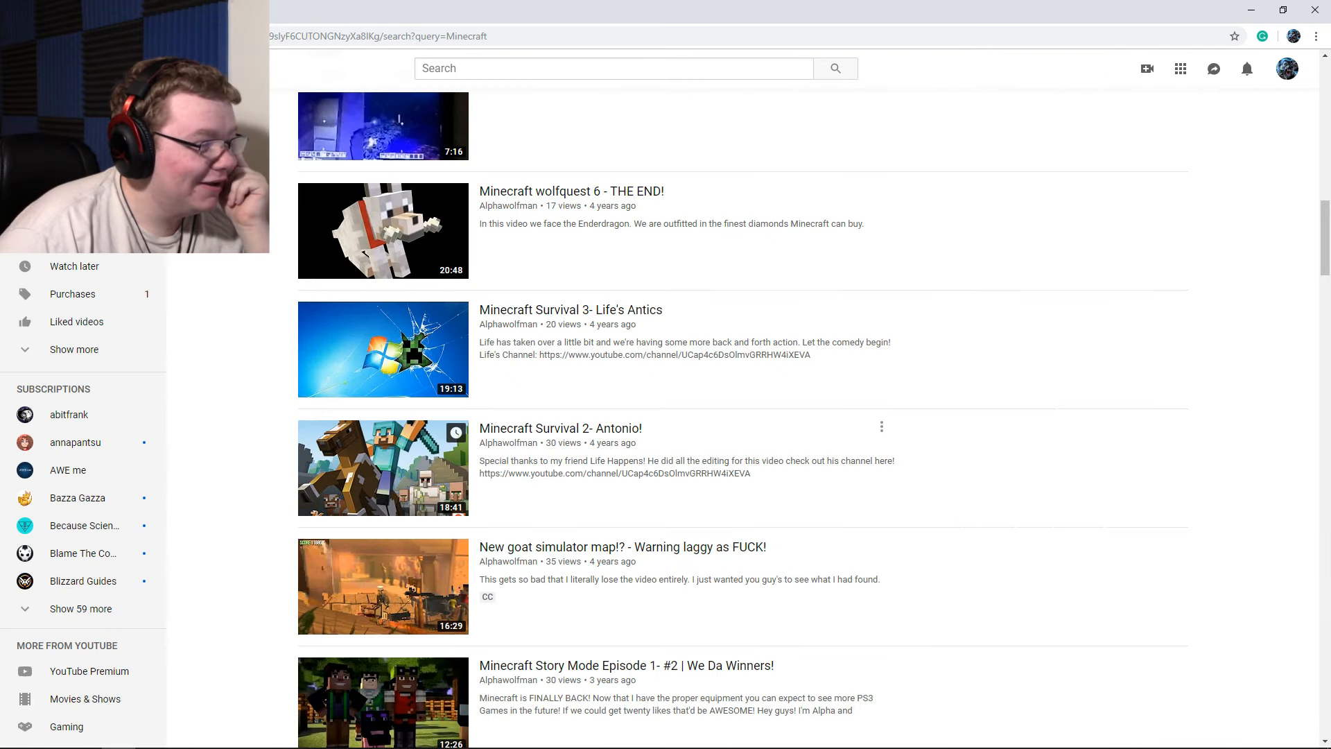
scroll(up, 3)
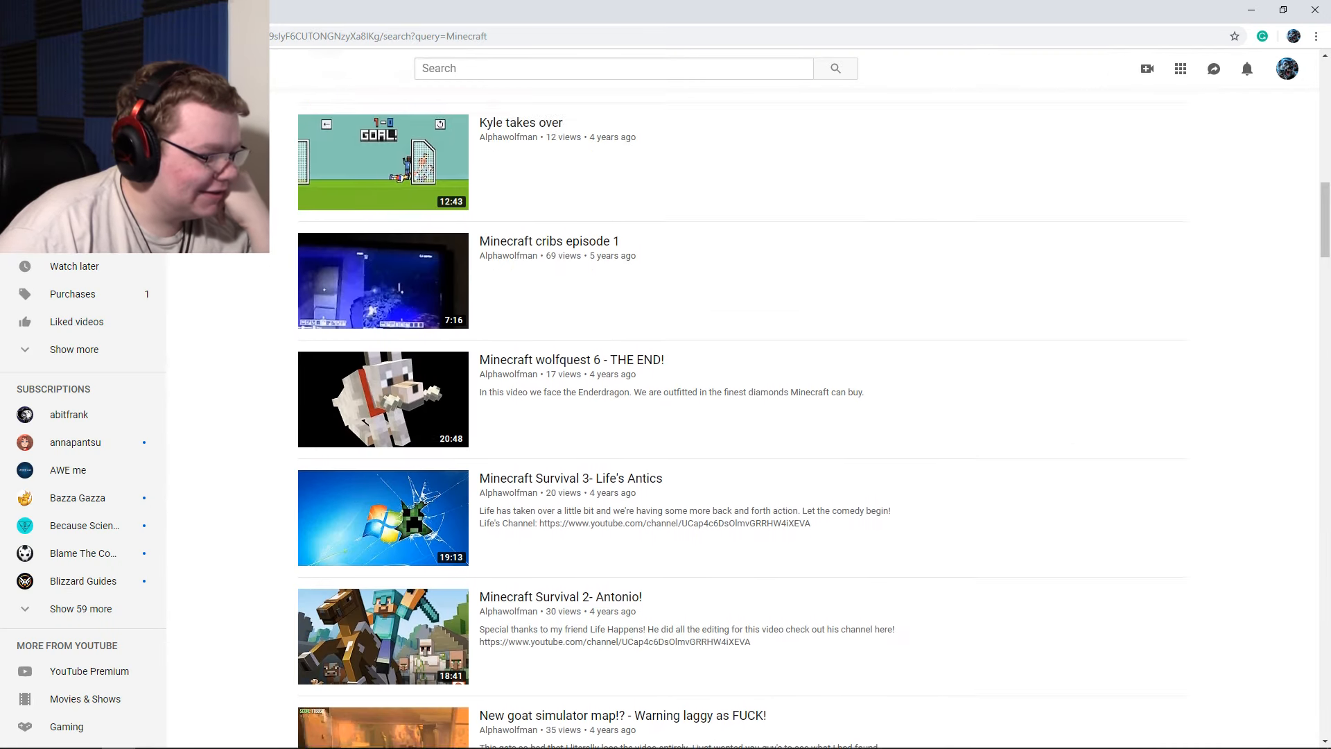